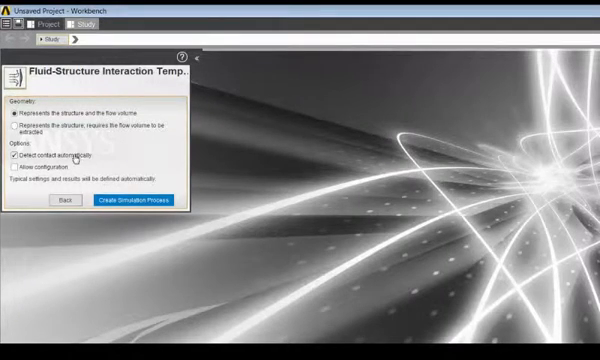
- Uncheck 'Detect contact automatically' in the Fluid-Structure Interaction template
left_click(16, 168)
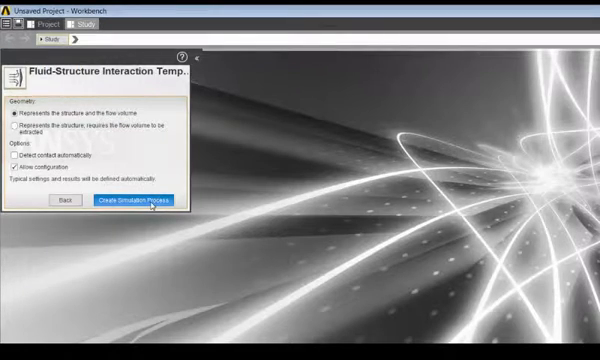
left_click(140, 201)
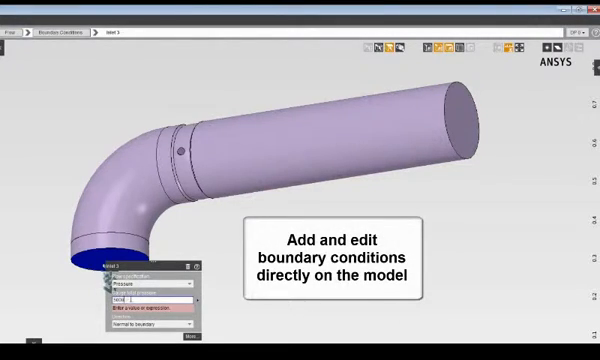
- Enter 1000 Pa gauge total pressure at the elbow inlet and 0 Pa at the far-end outlet
type("1000 Pa")
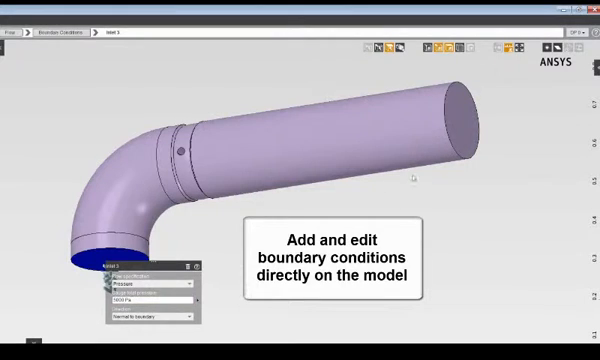
right_click(455, 105)
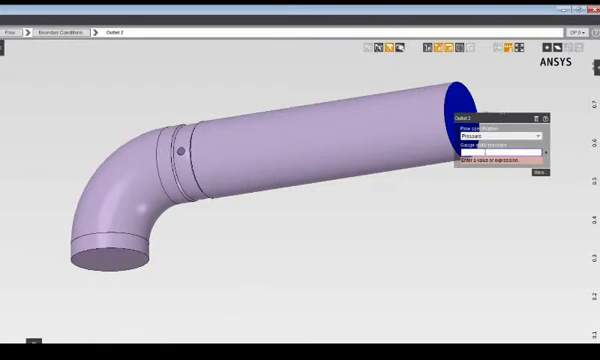
type("0 Pa")
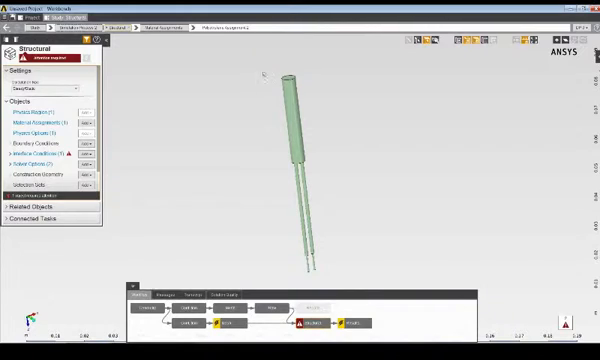
- Right-click in the structural physics task to add conditions for the pipe
right_click(290, 78)
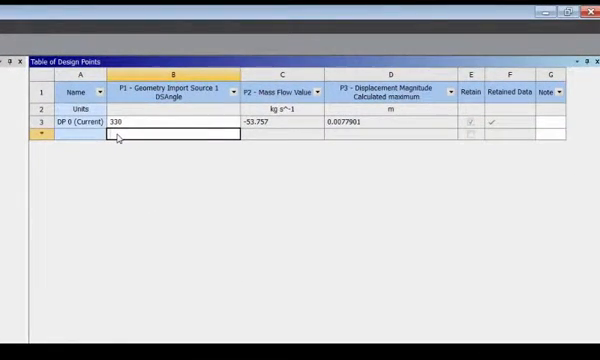
- Add design points with DSAngle values 345 and 315
type("345")
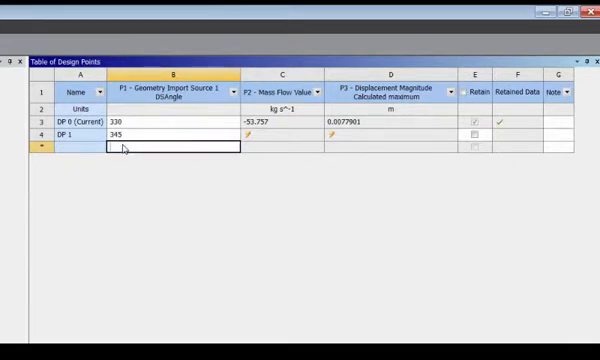
type("315")
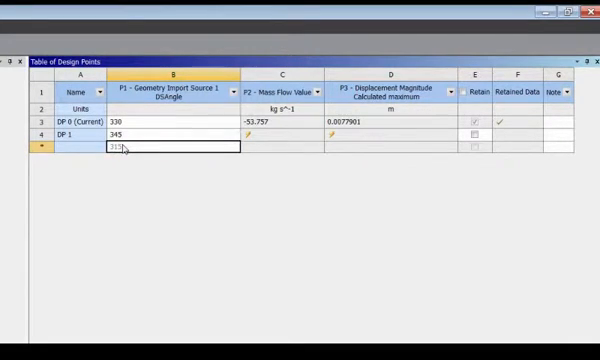